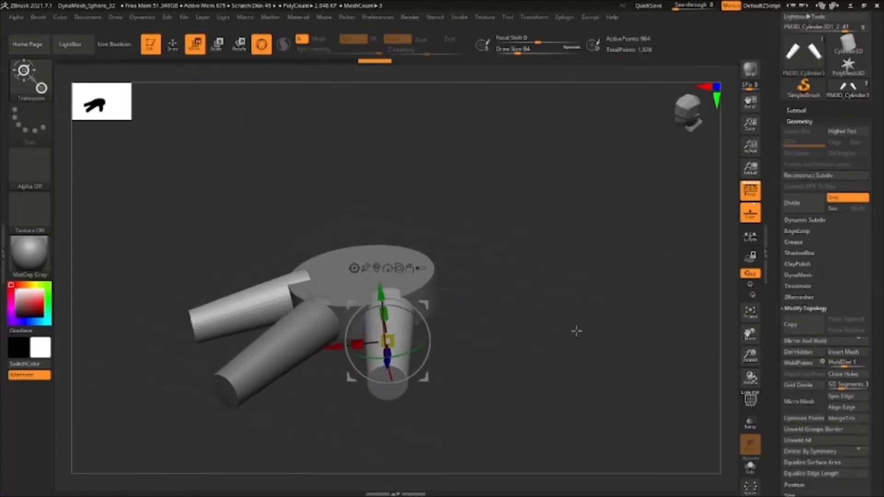
pyautogui.moveTo(38, 347)
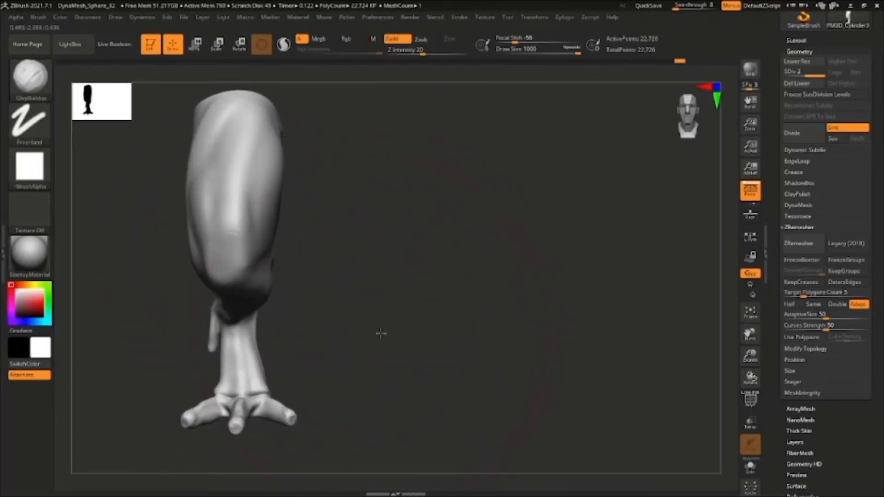
# Define the knee and calf muscles, the rear tendon and ankle wrinkles with ClayBuildup, Move and Dam Standard.
pyautogui.click(799, 243)
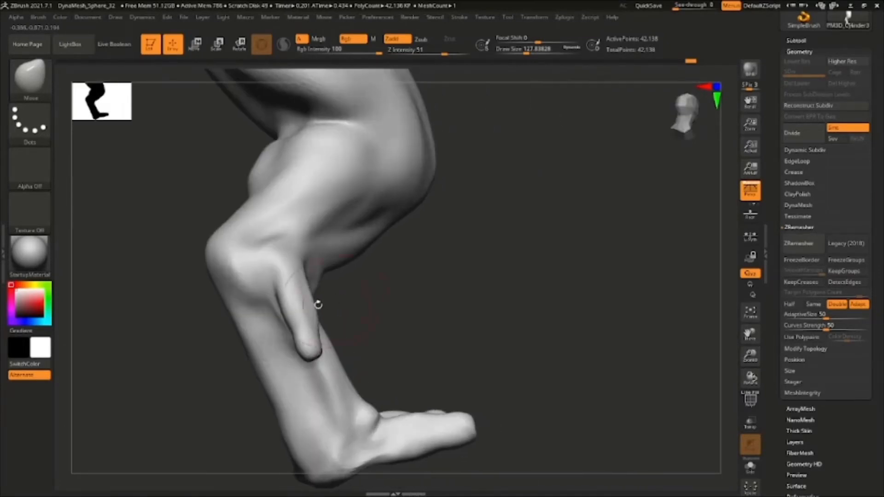
pyautogui.click(30, 79)
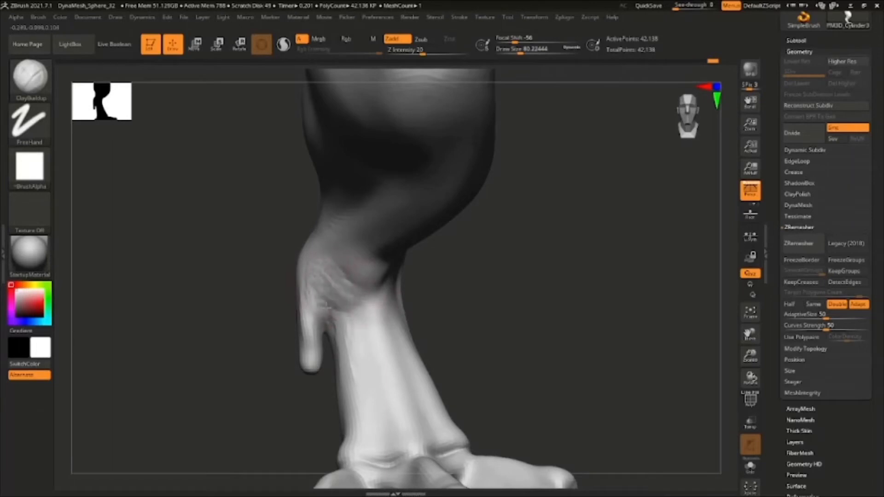
pyautogui.click(353, 39)
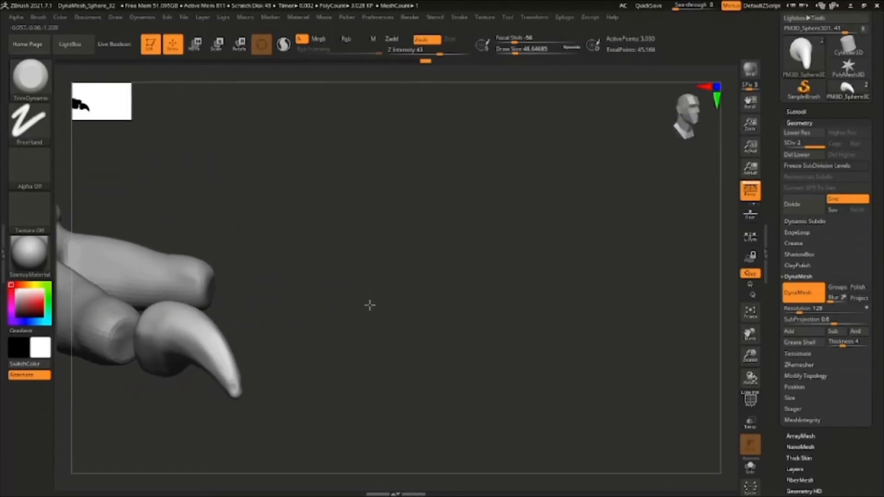
# Shape an appended sphere into a curved, pointed claw with TrimDynamic and Move and fit it on the toe tip.
pyautogui.click(194, 45)
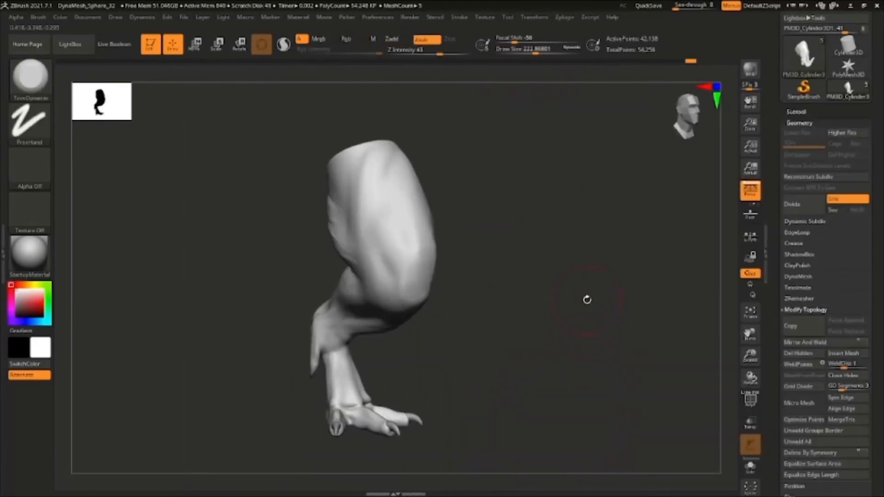
pyautogui.moveTo(586, 308)
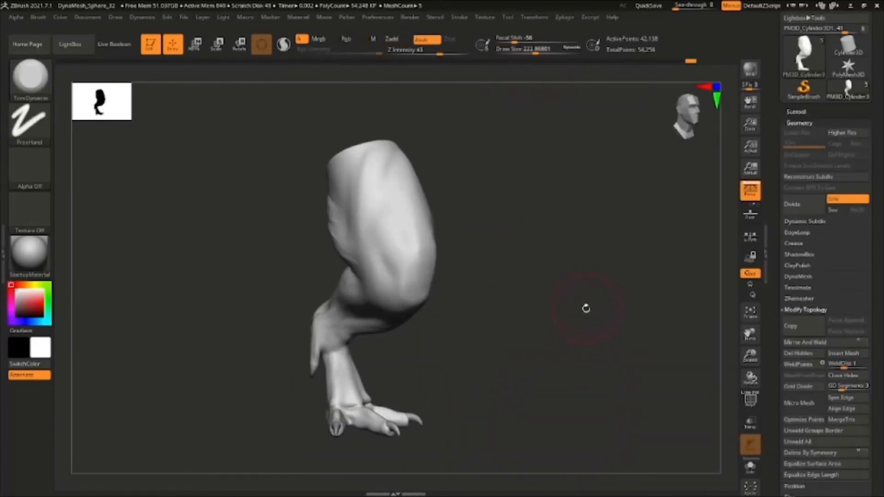